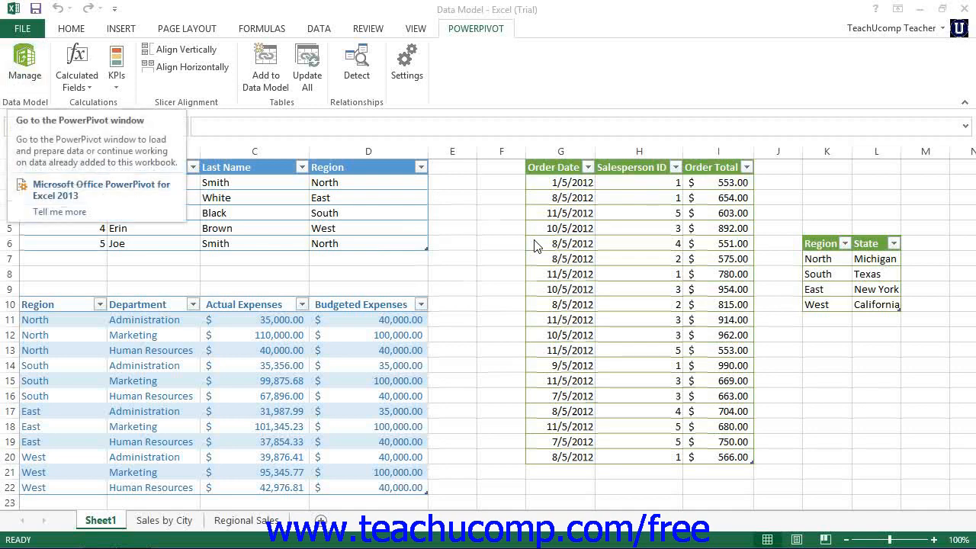
Step: Launch the PowerPivot window for the workbook's data model from the POWERPIVOT ribbon
click(875, 487)
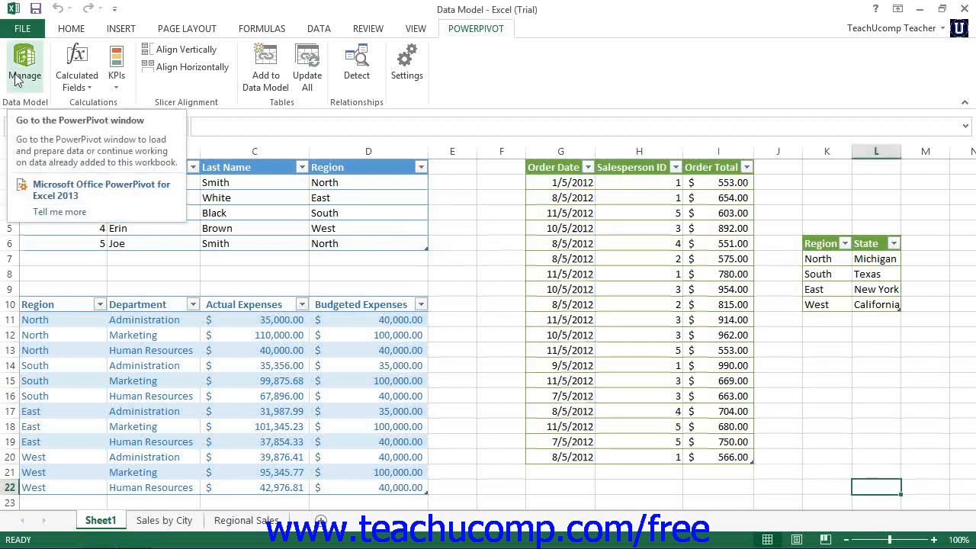
mouse_move(440, 38)
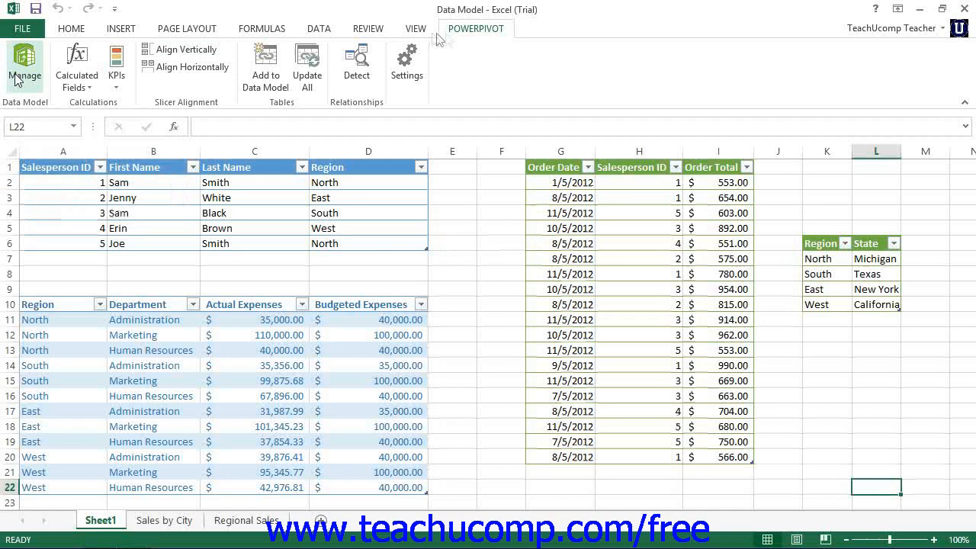
mouse_move(25, 64)
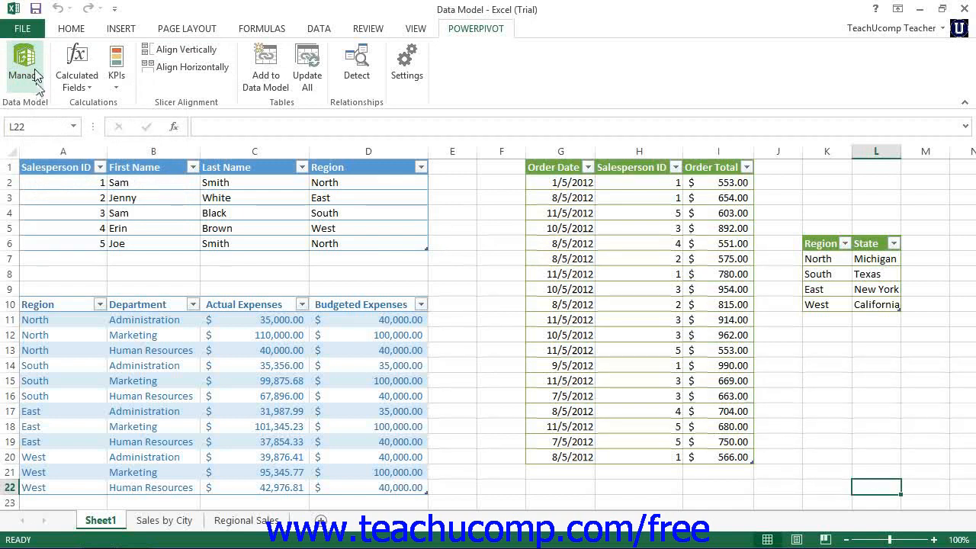
click(24, 64)
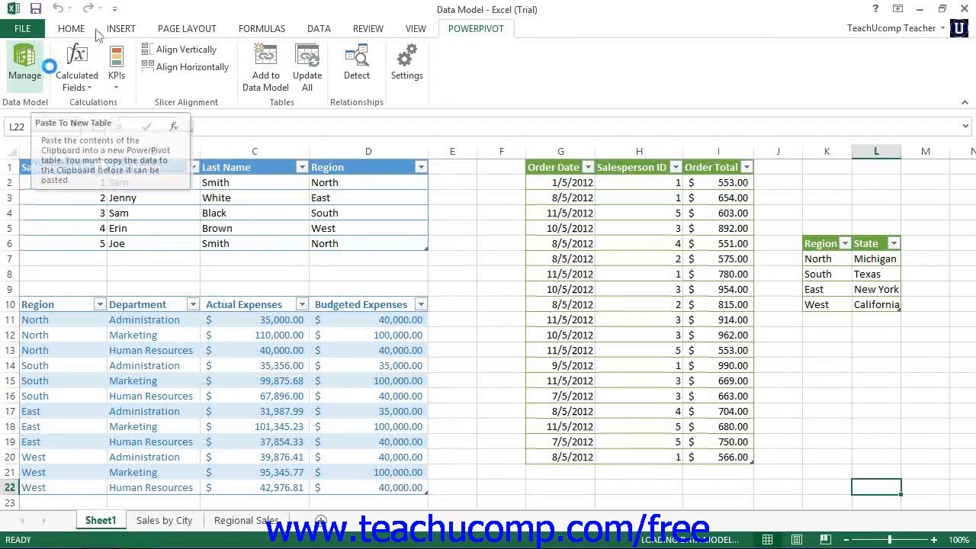
Step: Select the Sum of Actual Expenses calculated field in the Departmental_Expenses Calculation Area
click(24, 64)
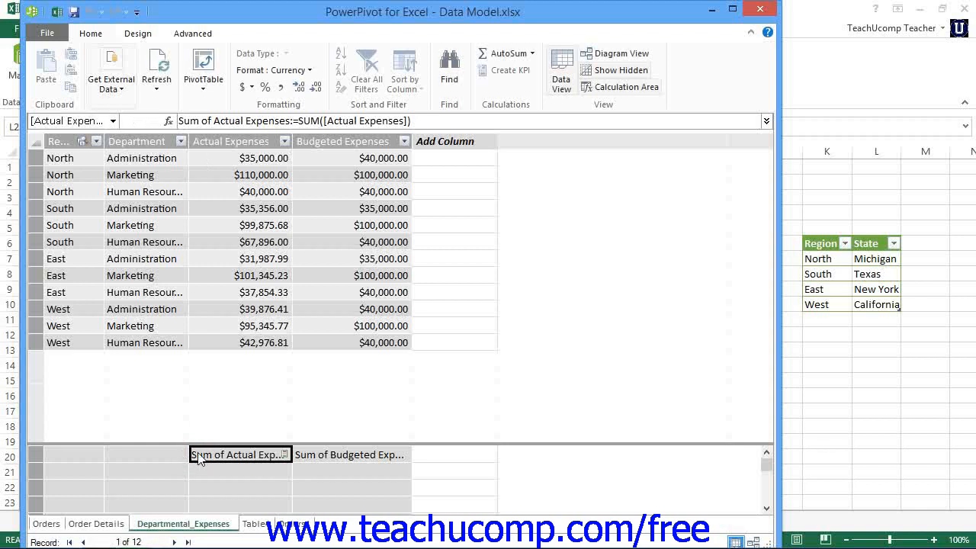
mouse_move(182, 454)
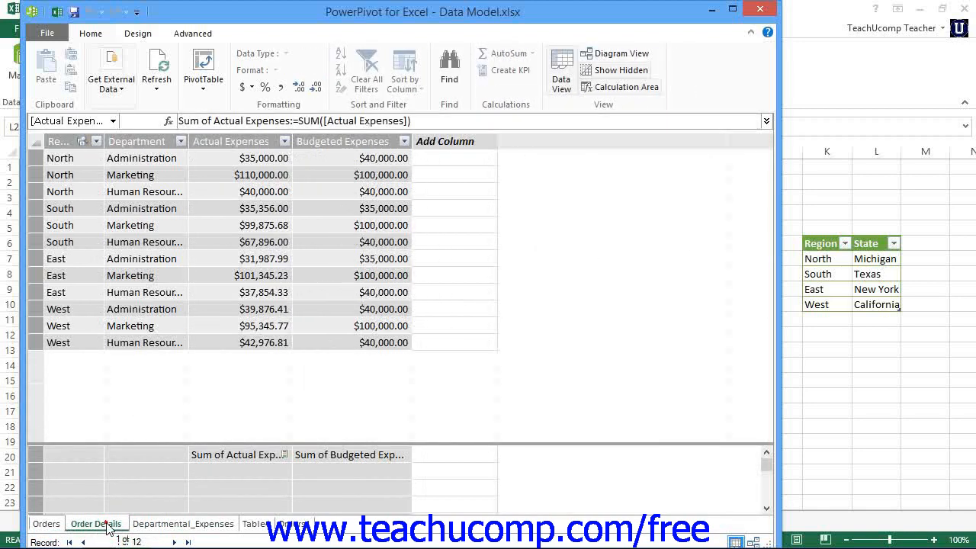
Step: Switch to the Orders table and step through its records with the navigation arrows
click(46, 524)
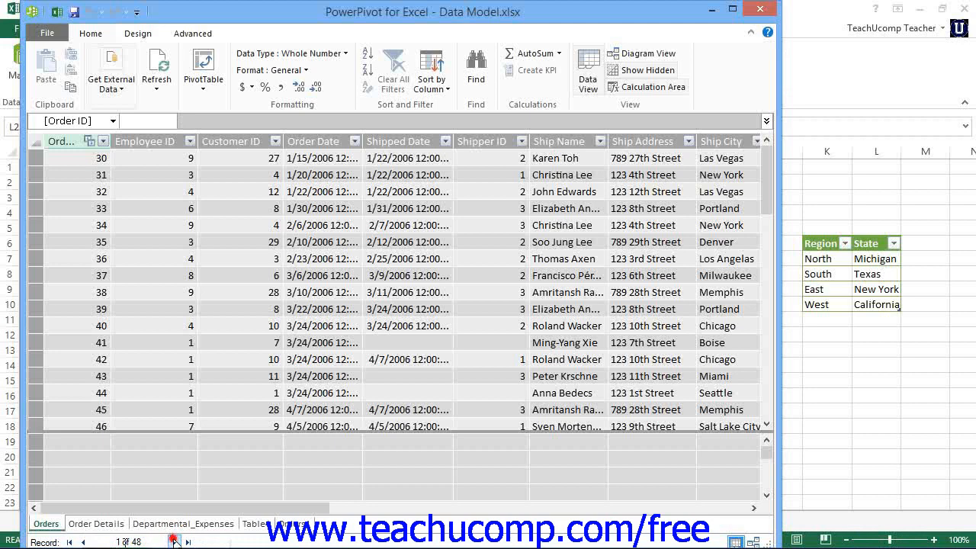
click(187, 540)
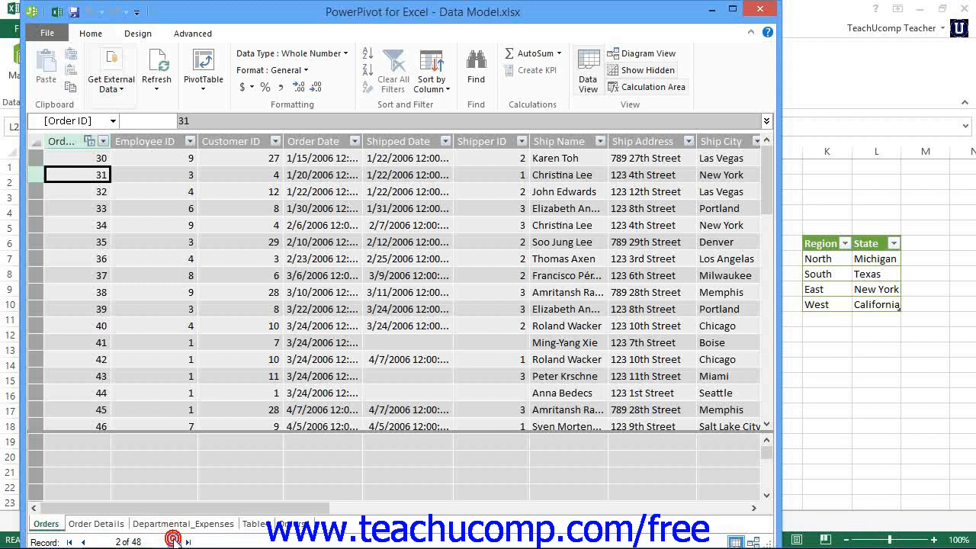
mouse_move(174, 540)
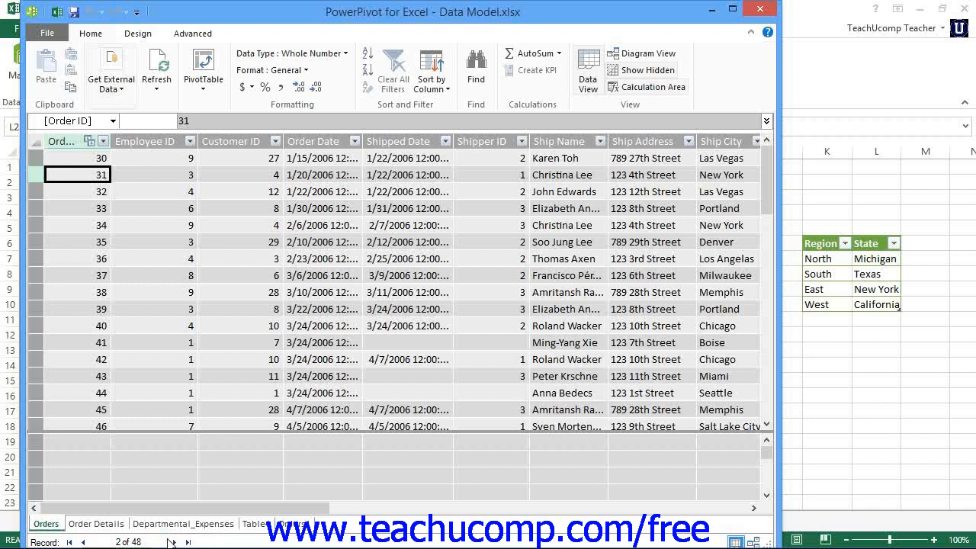
mouse_move(116, 168)
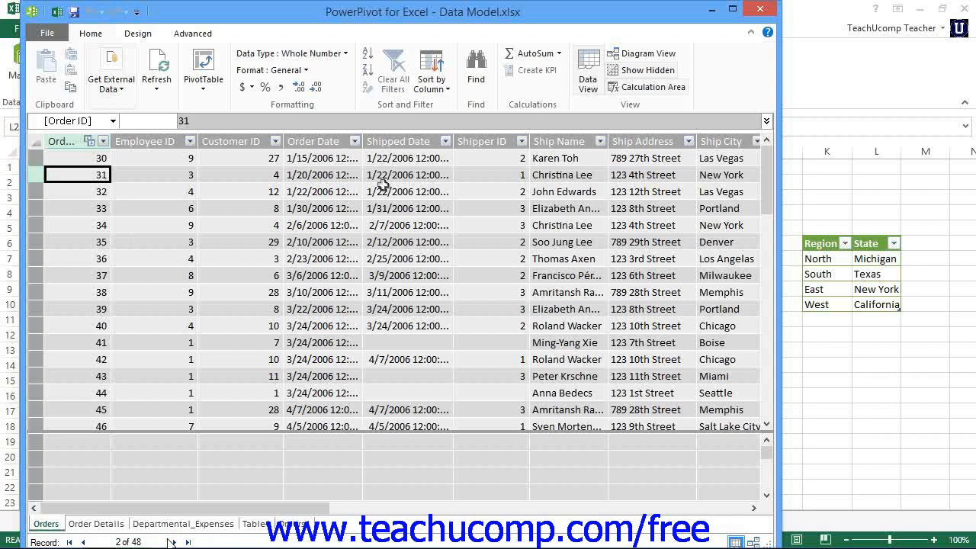
mouse_move(387, 186)
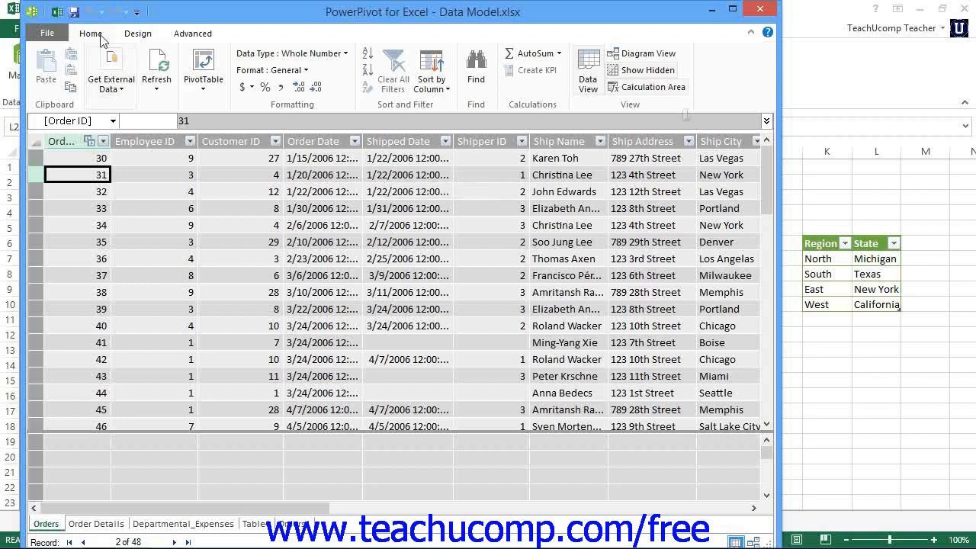
click(619, 54)
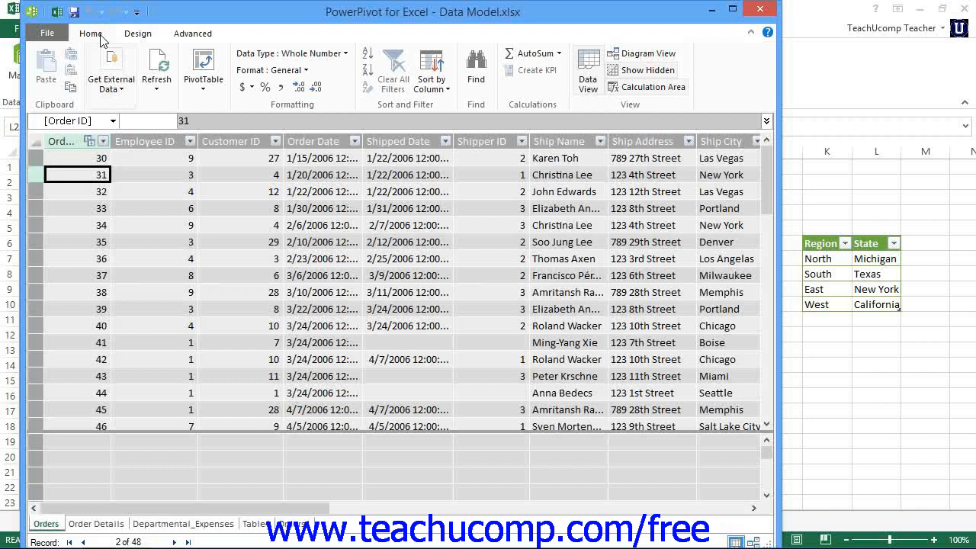
click(644, 53)
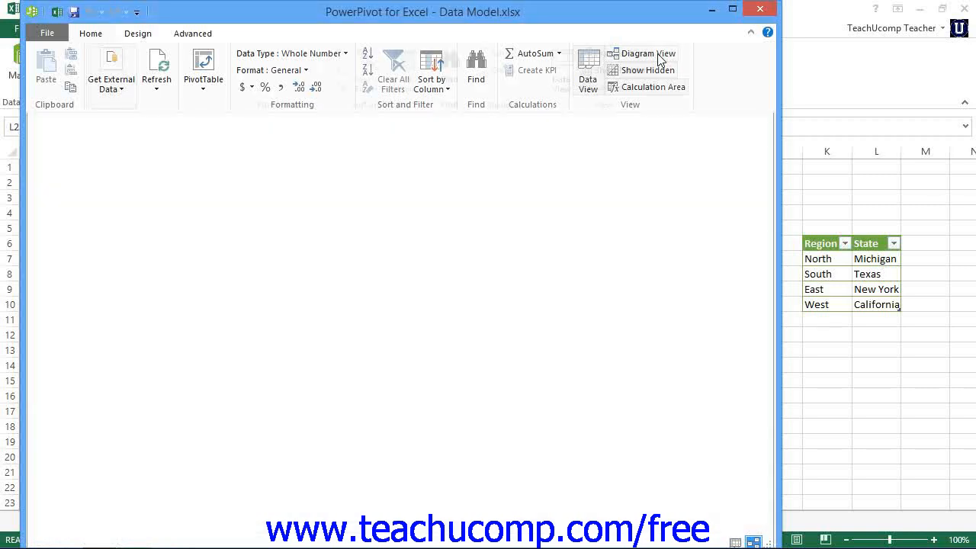
Step: Show the data model in Diagram View with tables joined by relationship lines
click(622, 54)
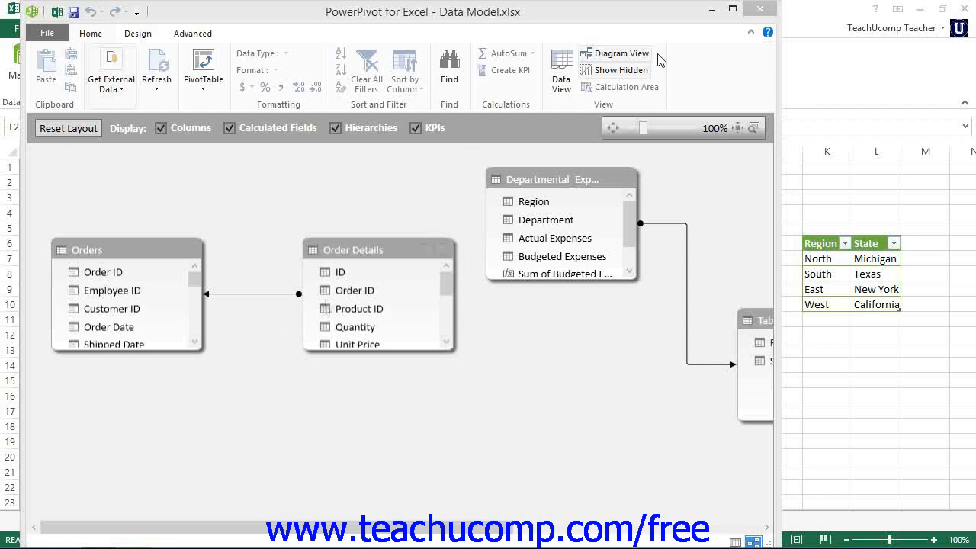
mouse_move(338, 299)
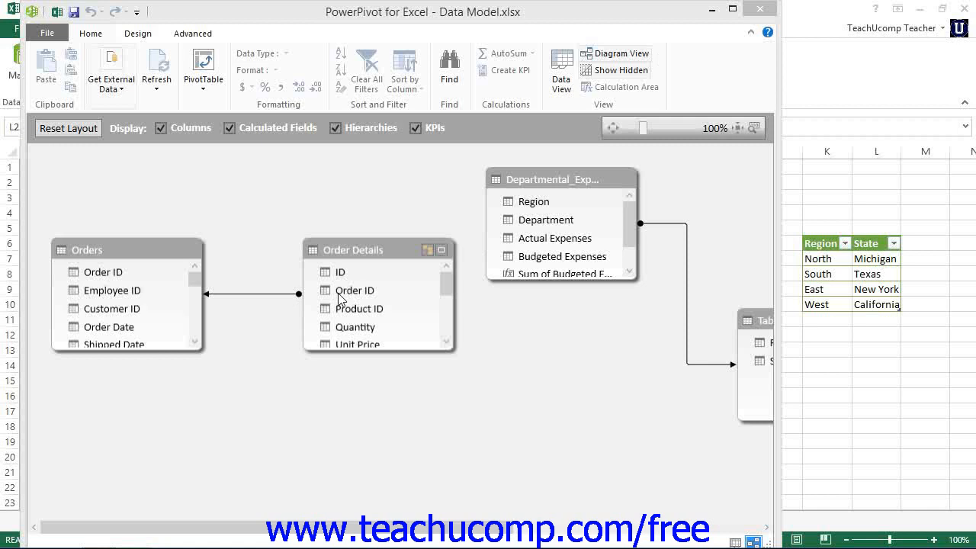
Step: Review the Orders–Order Details Order ID relationship in Edit Relationship, then bring up its Delete action
right_click(240, 294)
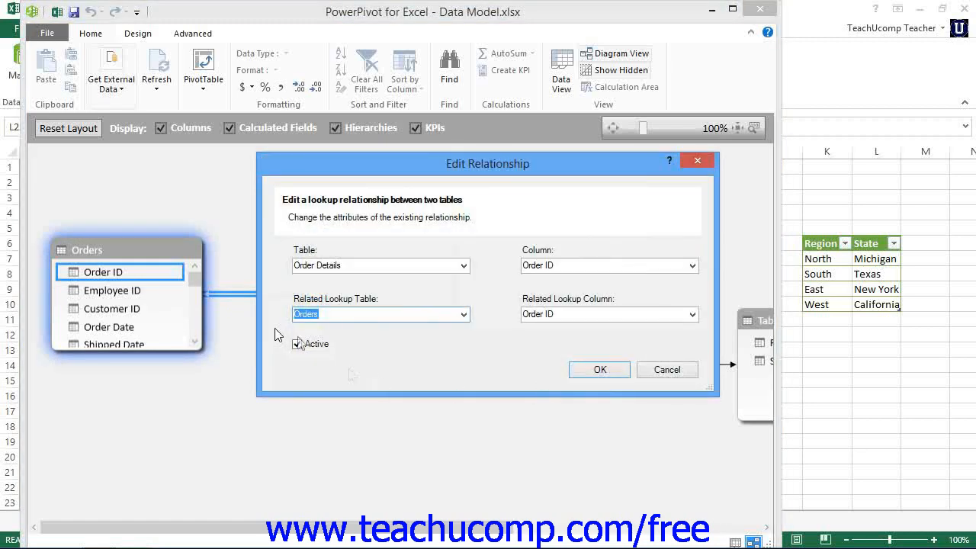
click(297, 344)
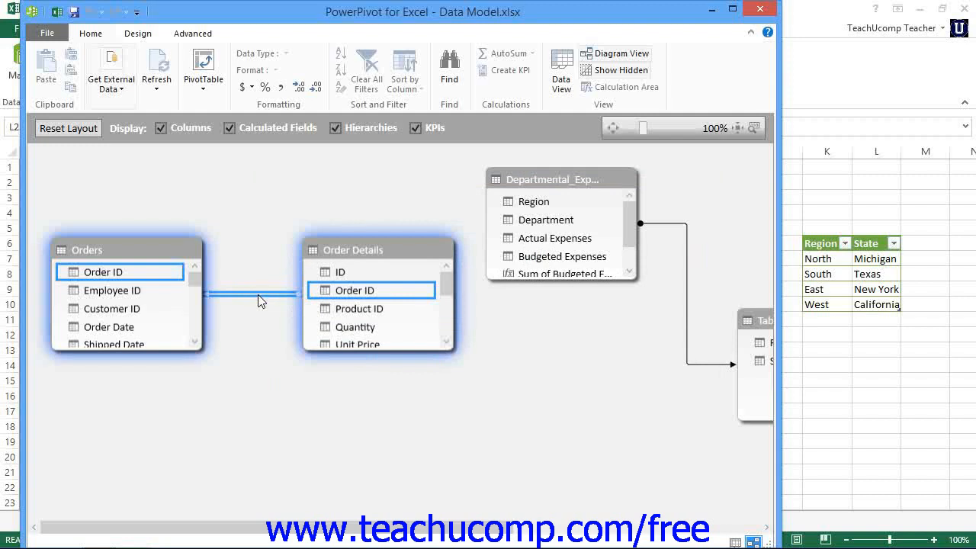
right_click(262, 296)
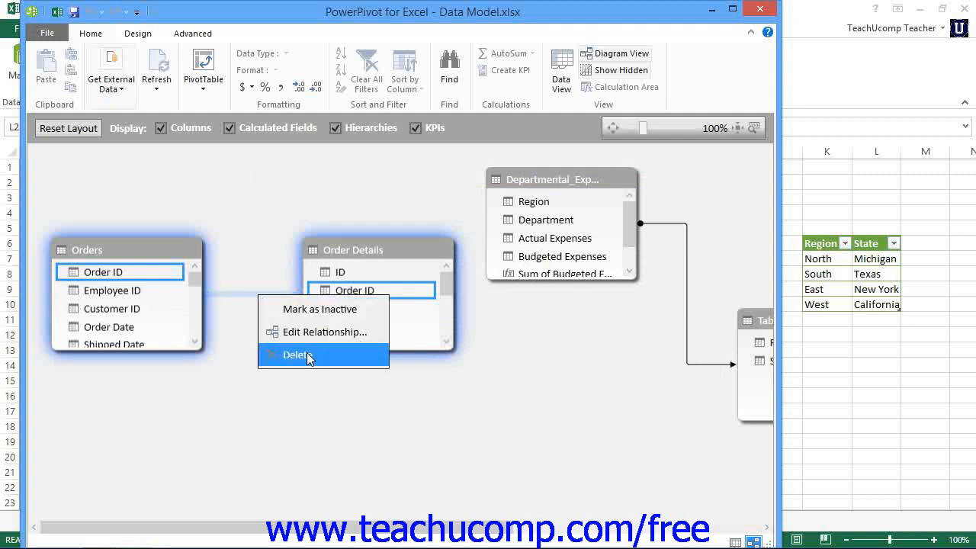